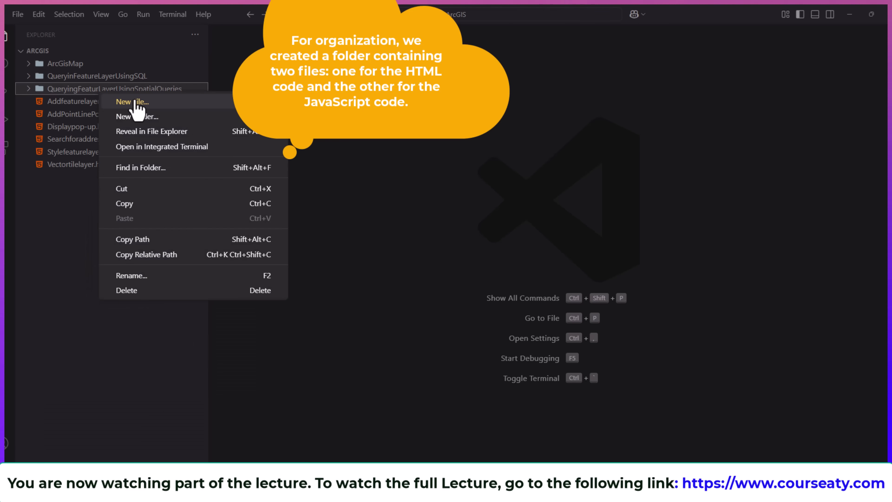
Step: Create a new HTML file in the QueryingFeaturLayerUsingSpatialQueries folder and open it for editing
{"action": "left_click", "coordinate": [131, 102]}
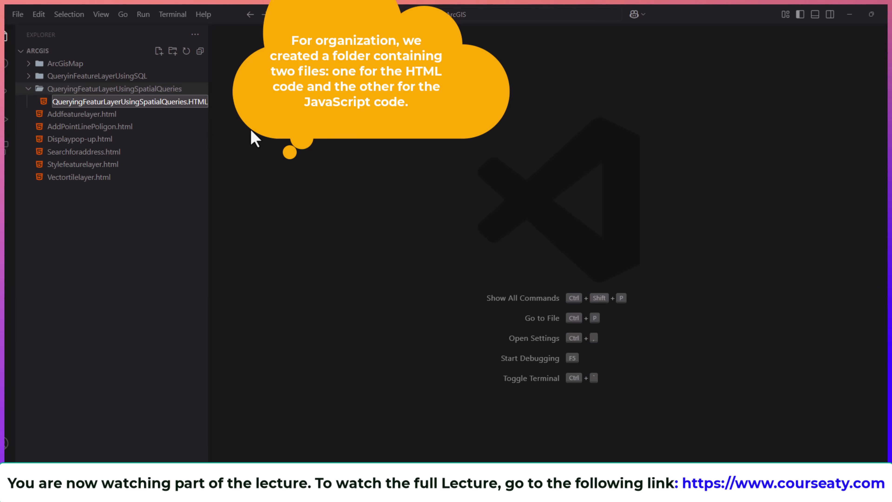
{"action": "double_click", "coordinate": [128, 101]}
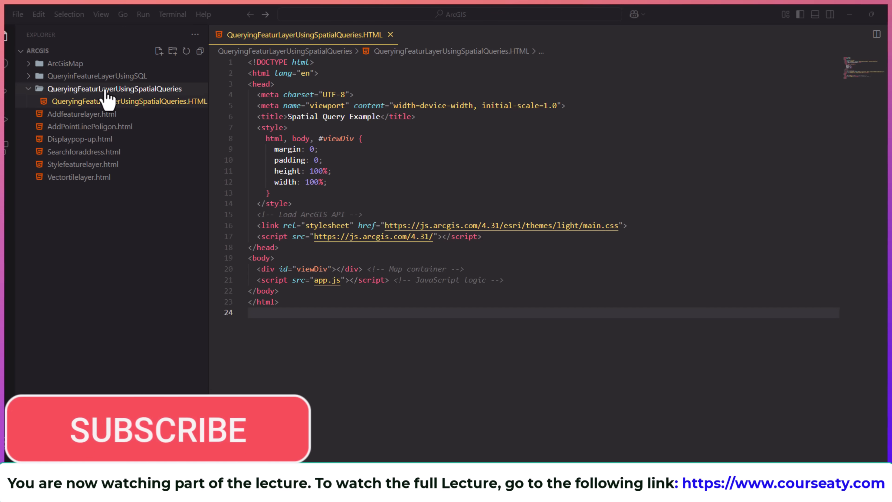
{"action": "left_click", "coordinate": [160, 51]}
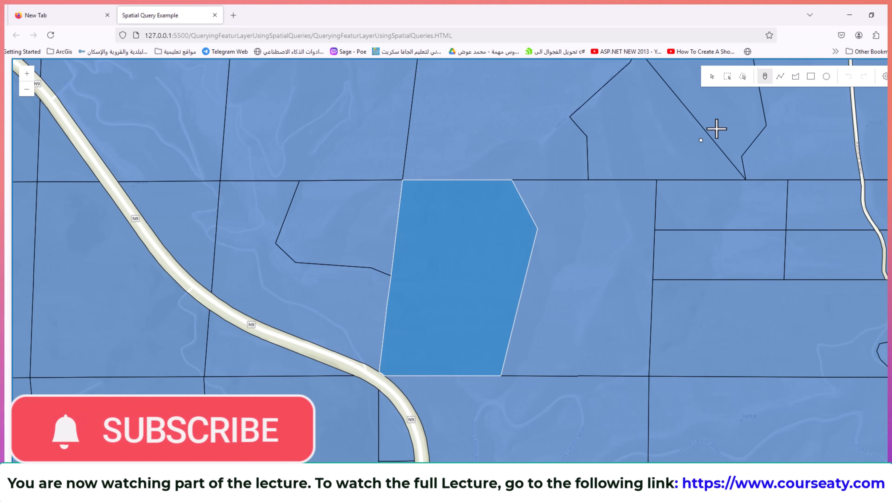
Step: Zoom the running map out twice to reveal the blue parcel layer over terrain
{"action": "left_click", "coordinate": [26, 88]}
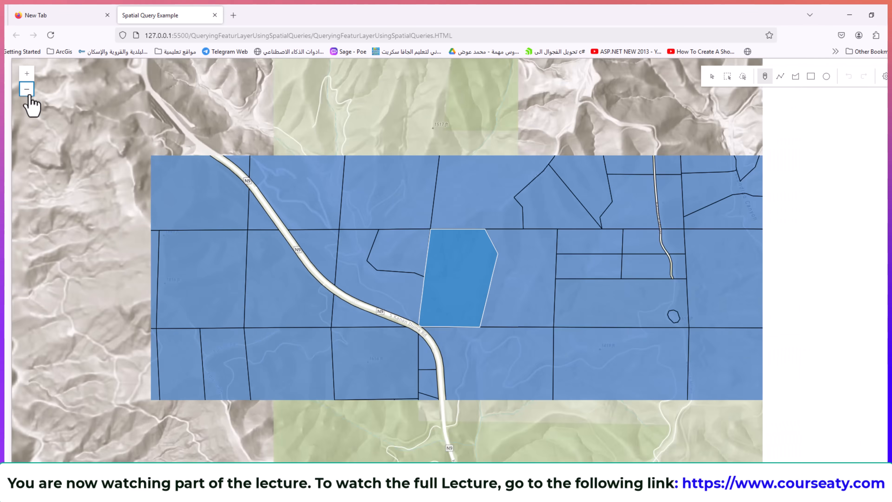
{"action": "left_click", "coordinate": [780, 76]}
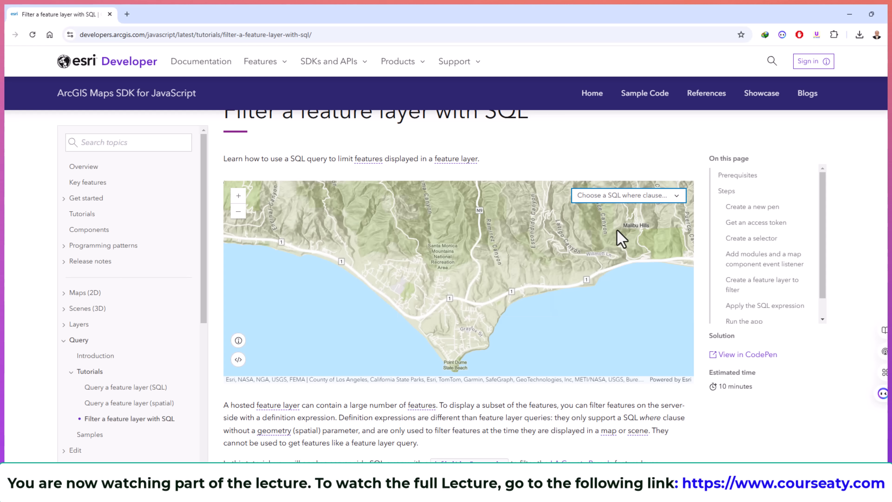
Step: Filter the sample map by Roll_LandValue < 200000, then by Bedrooms5 > 0
{"action": "left_click", "coordinate": [628, 195]}
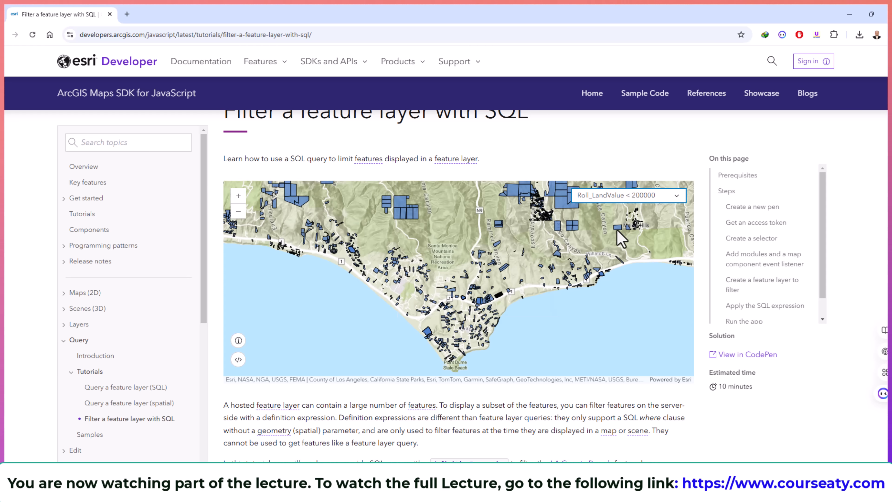
{"action": "left_click", "coordinate": [627, 195]}
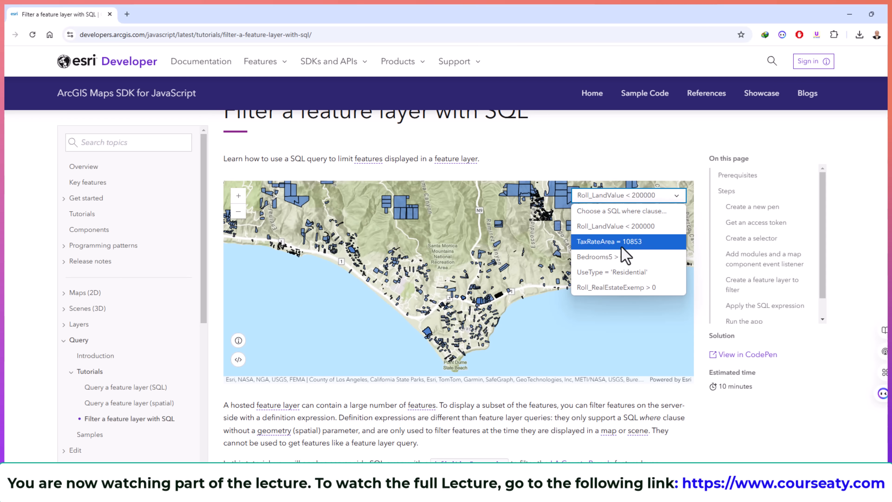
{"action": "left_click", "coordinate": [598, 256]}
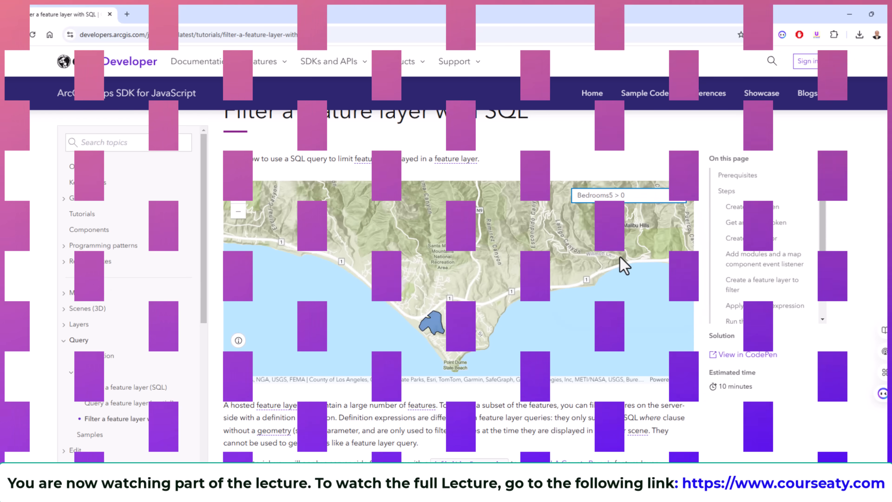